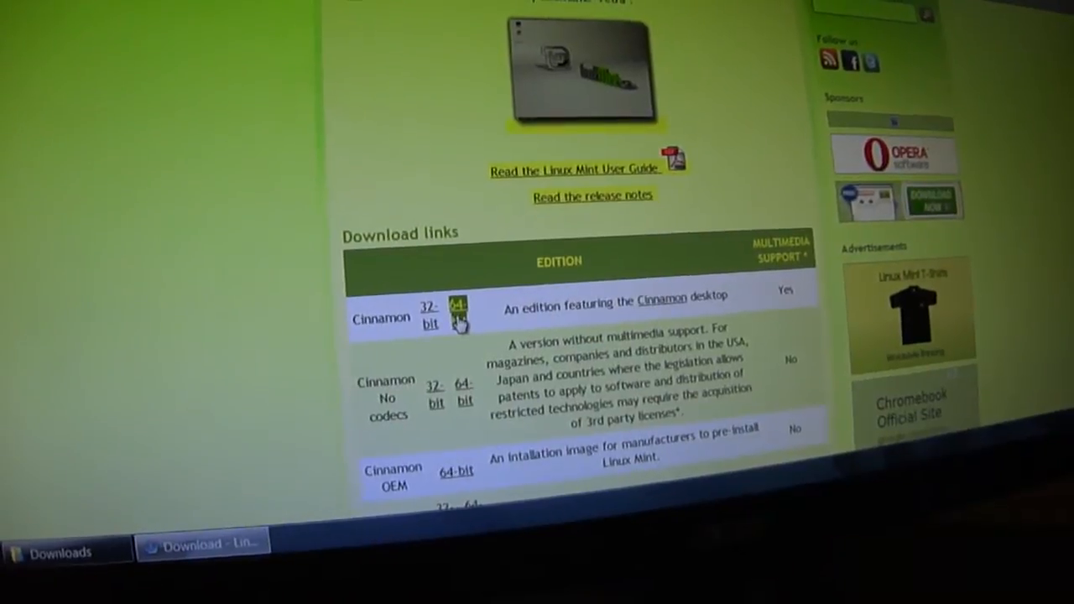
Step: Open the Linux Mint 16 Cinnamon 64-bit edition page from the Download links table
{"action": "left_click", "coordinate": [458, 308]}
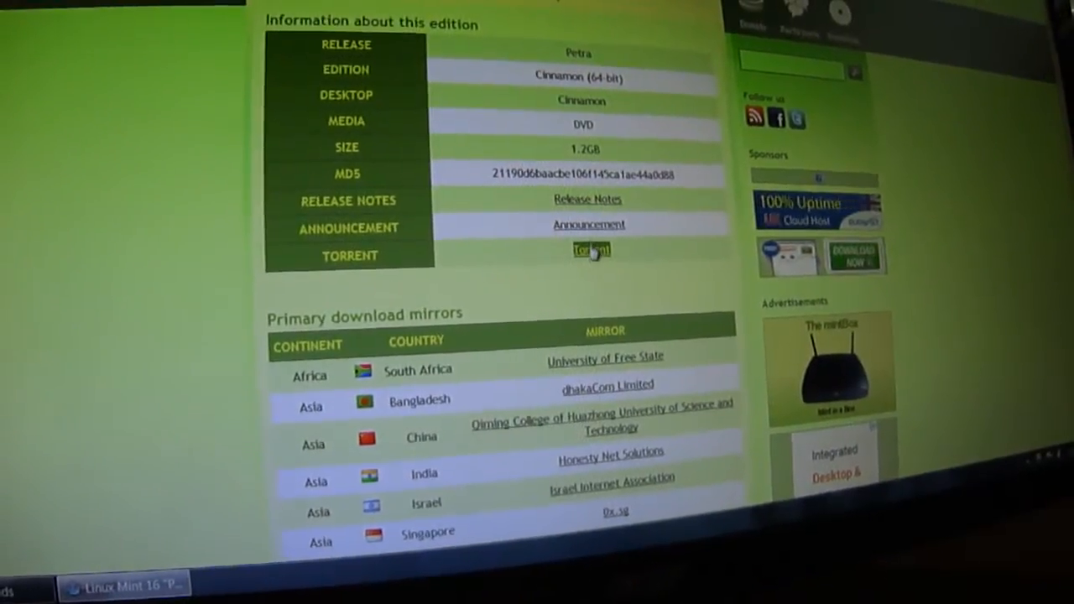
Step: Download the torrent for the Cinnamon 64-bit edition
{"action": "left_click", "coordinate": [587, 199]}
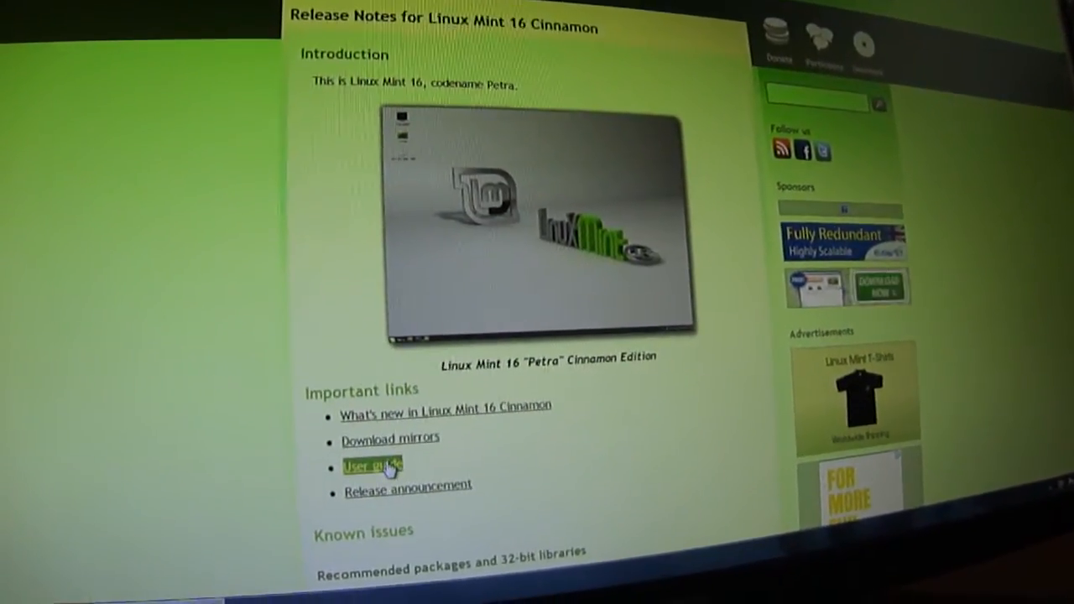
Step: Go to the User Guide documentation page listing PDFs by language
{"action": "left_click", "coordinate": [371, 466]}
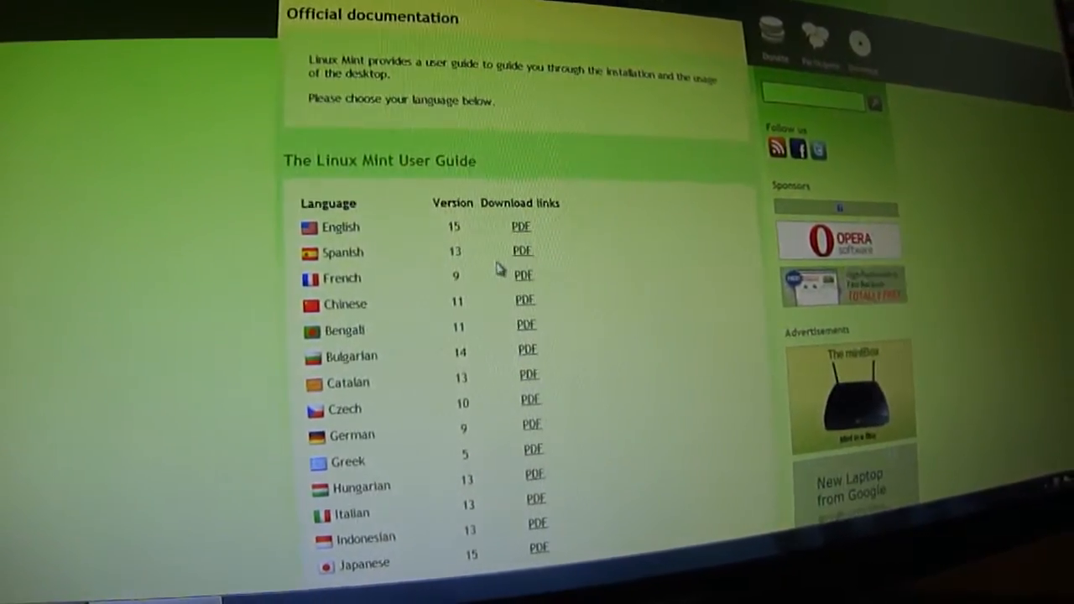